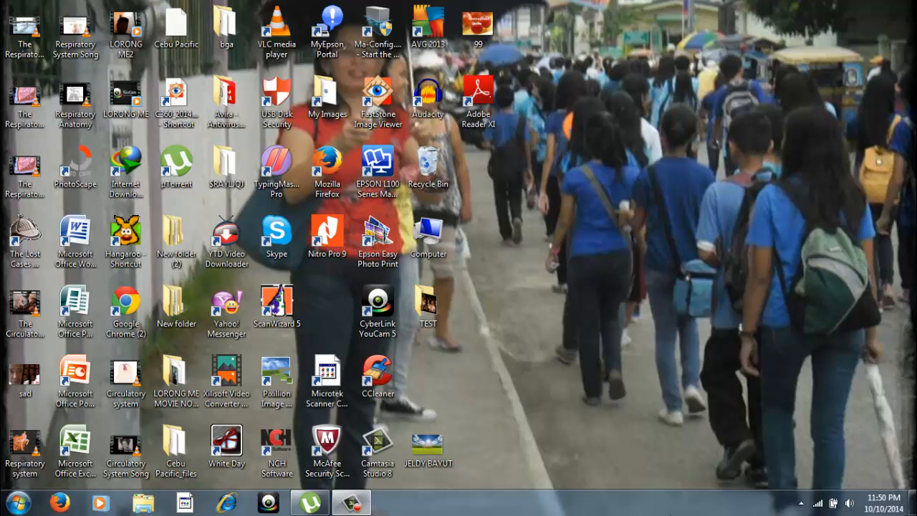
mouse_move(444, 502)
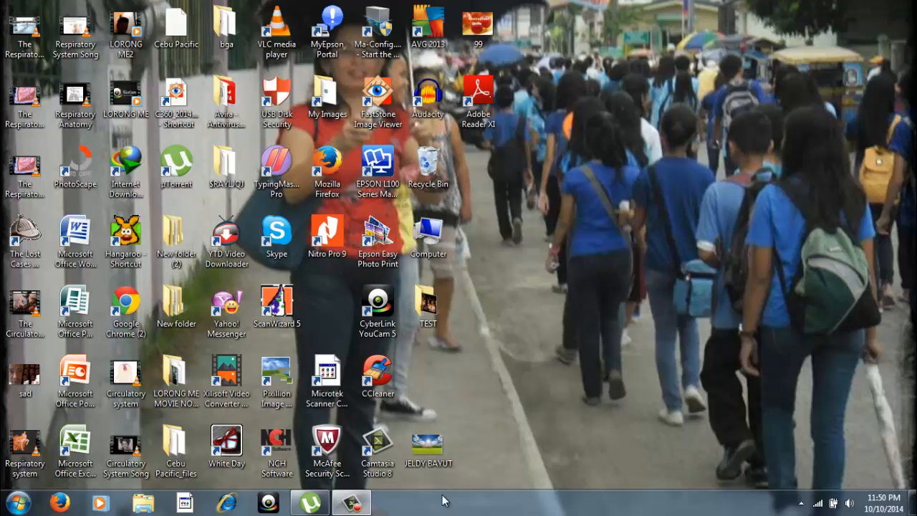
- Launch Nitro Pro 9 from its desktop shortcut and wait for the Quick Start Guide
left_click(308, 500)
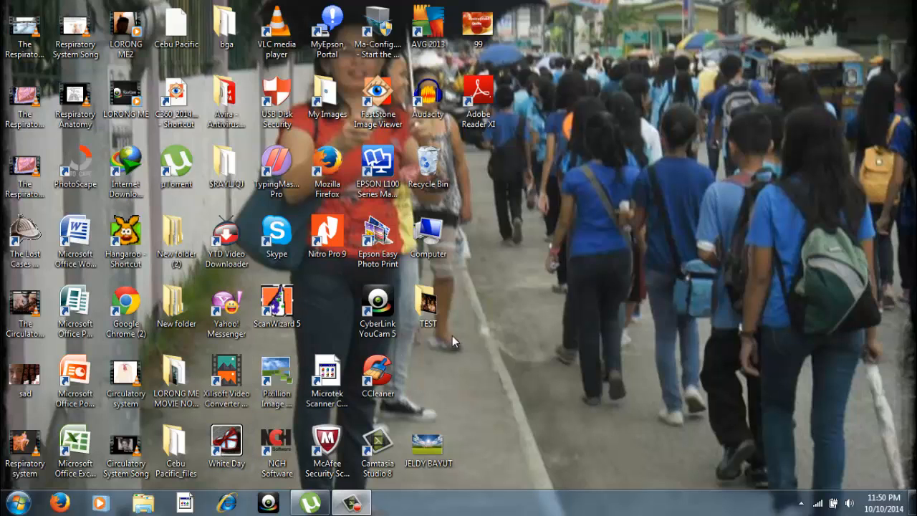
left_click(327, 236)
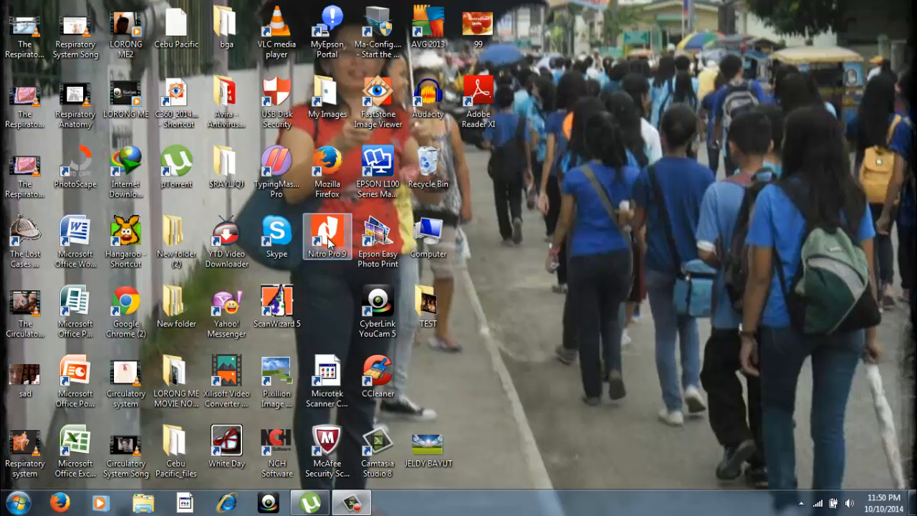
double_click(327, 235)
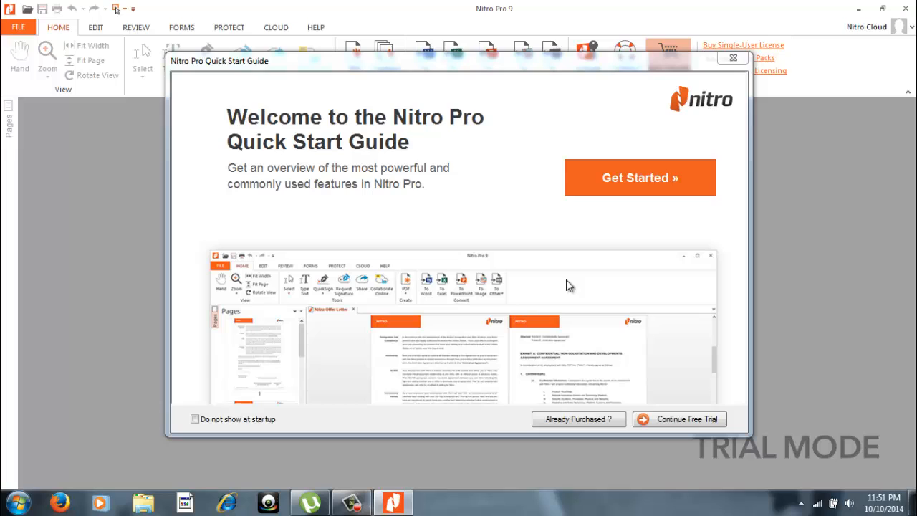
mouse_move(539, 119)
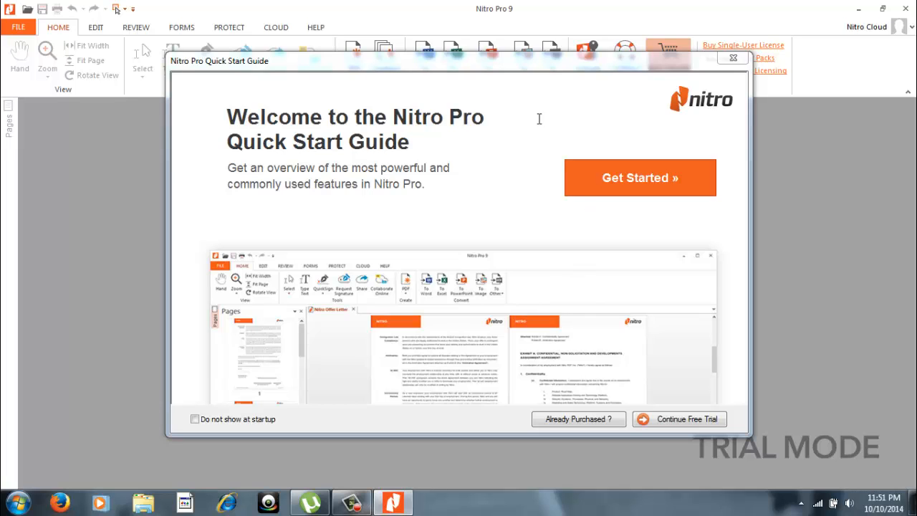
mouse_move(456, 94)
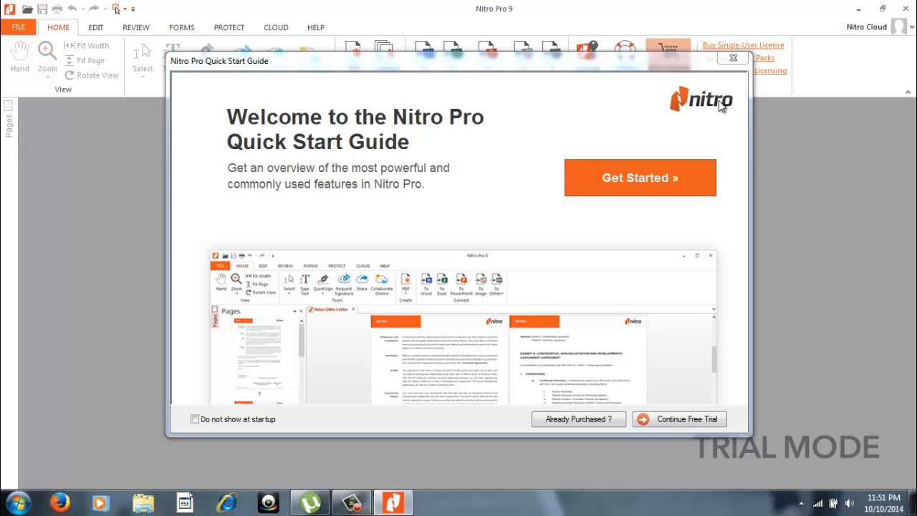
mouse_move(695, 101)
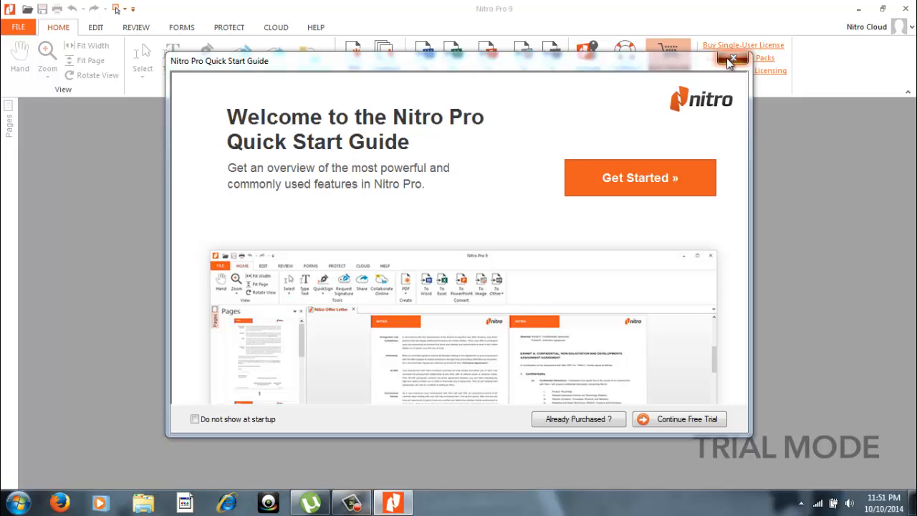
- Dismiss the Quick Start Guide and show File > Open's recent computer folders
left_click(731, 60)
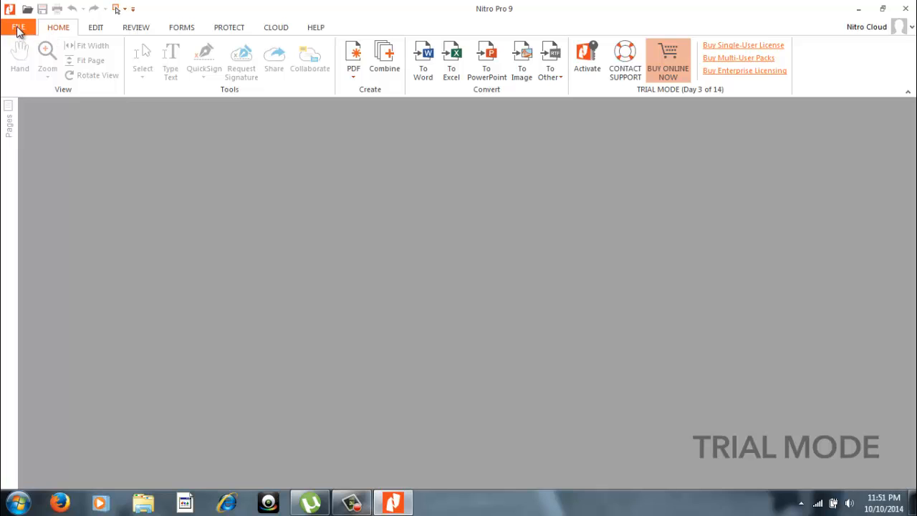
left_click(21, 26)
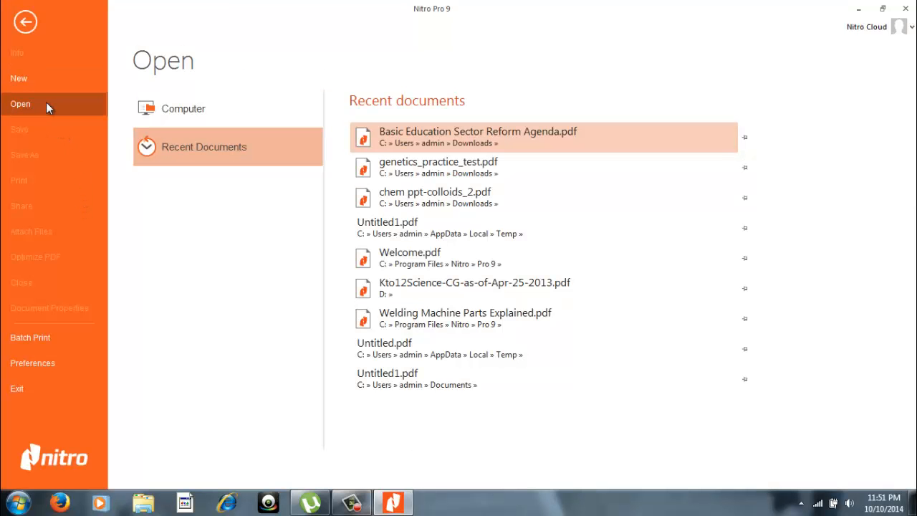
mouse_move(191, 115)
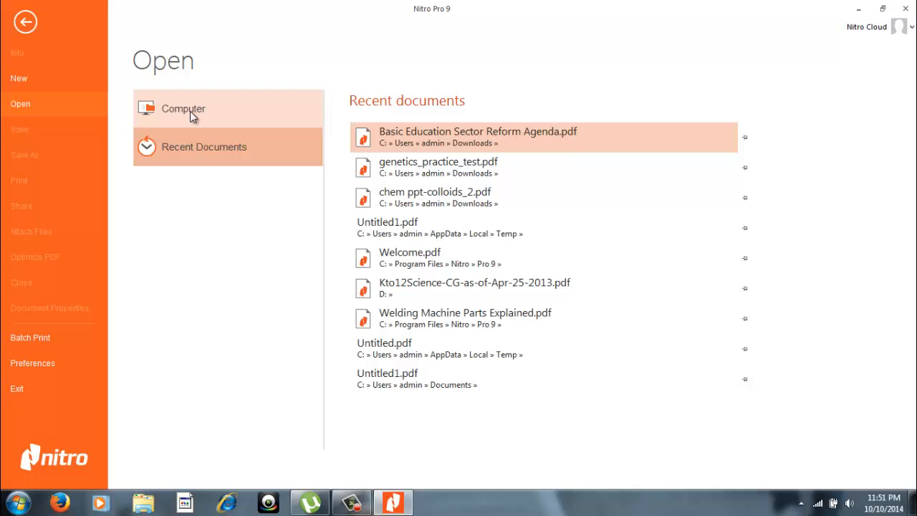
left_click(183, 109)
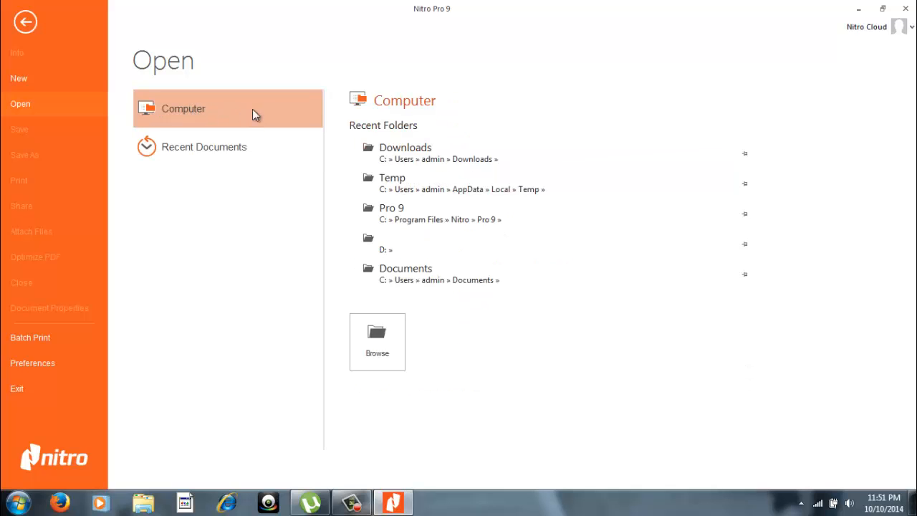
mouse_move(412, 278)
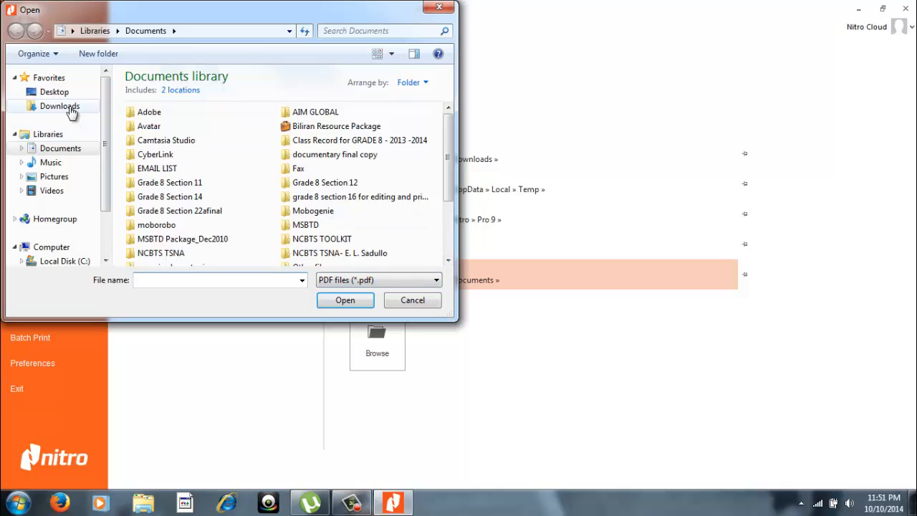
- Open genetics_practice_test.pdf from the Downloads folder
left_click(59, 105)
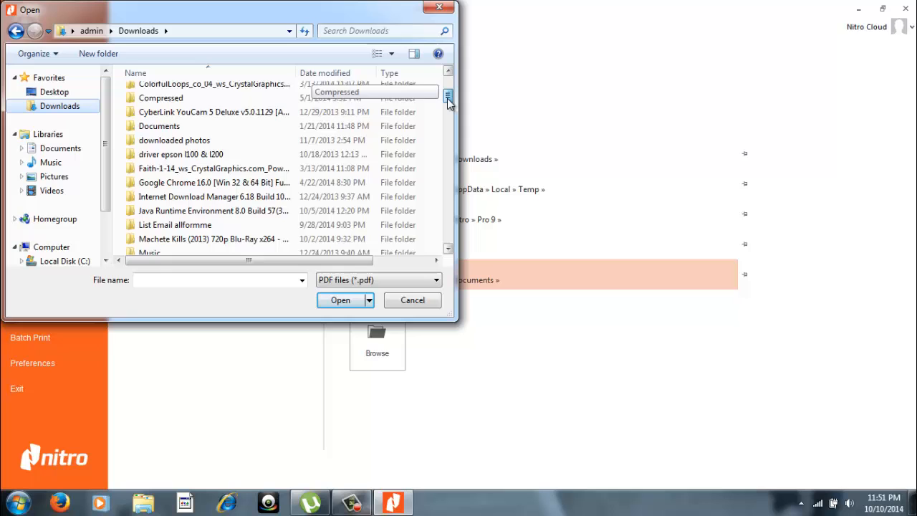
scroll("down", 3)
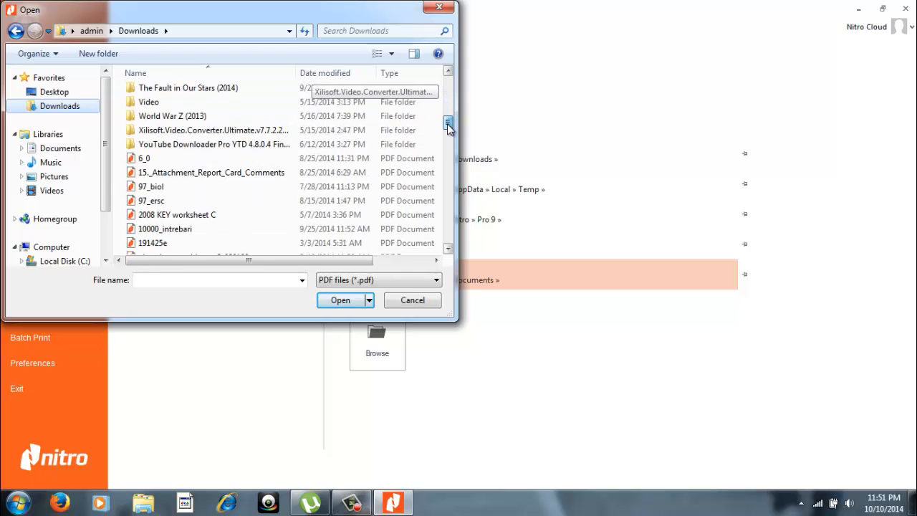
scroll("down", 3)
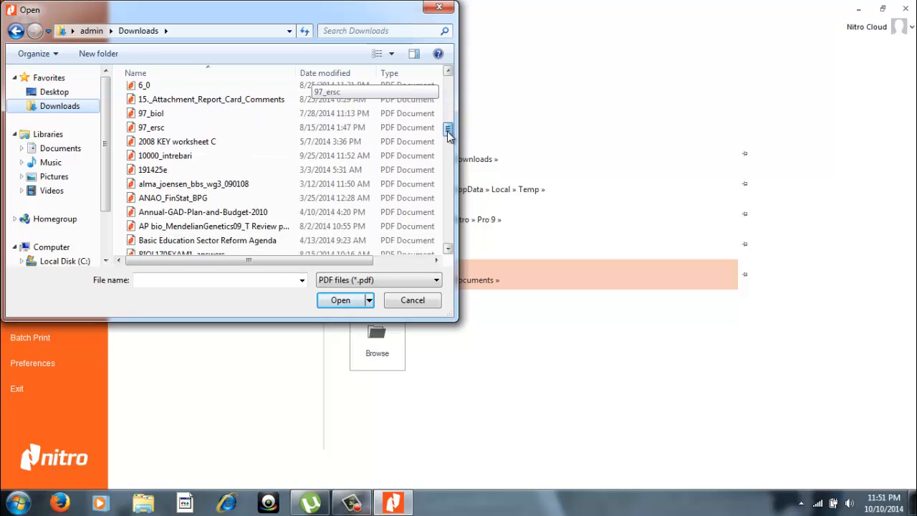
scroll("down", 3)
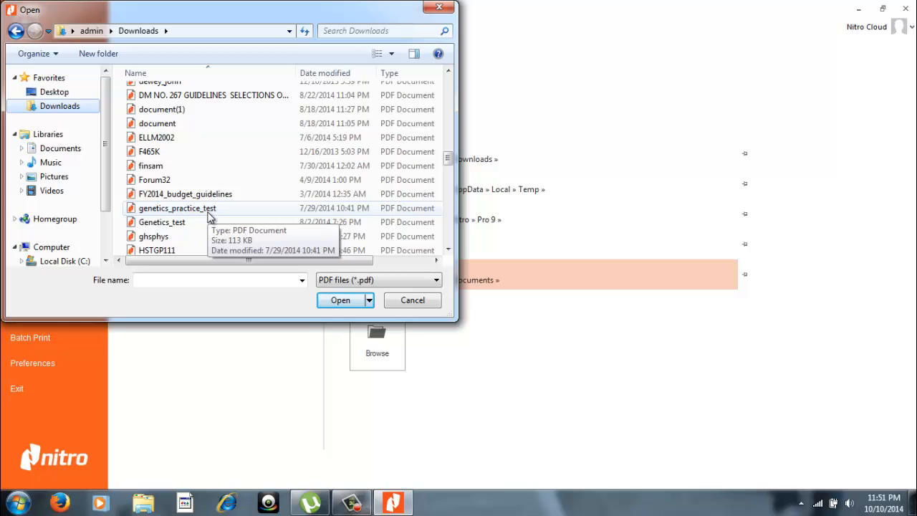
left_click(177, 207)
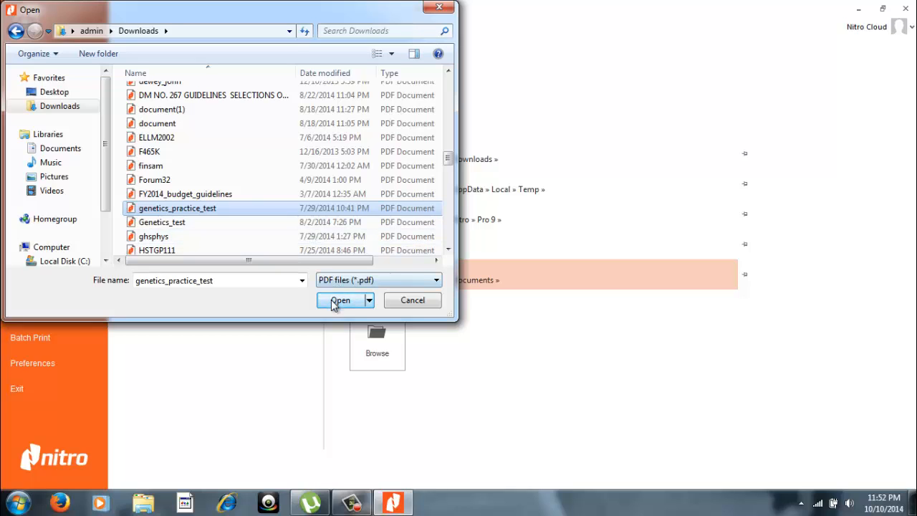
mouse_move(331, 288)
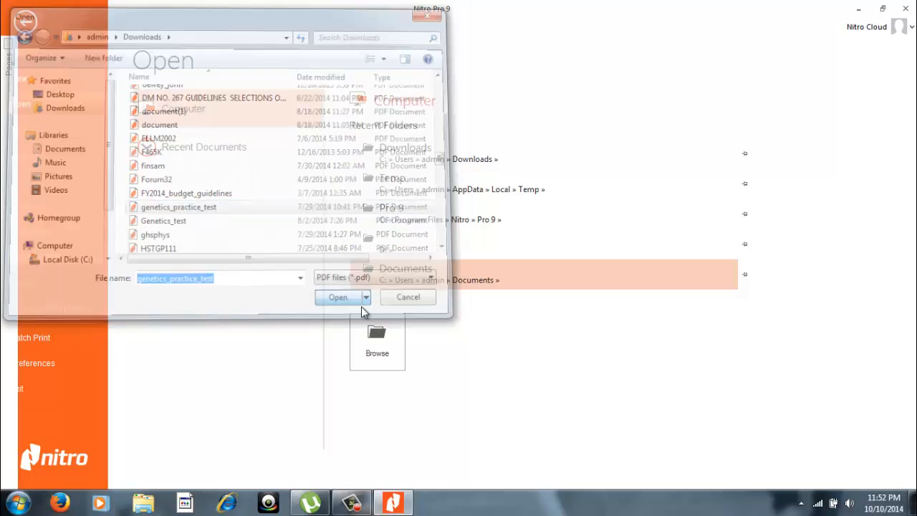
left_click(337, 297)
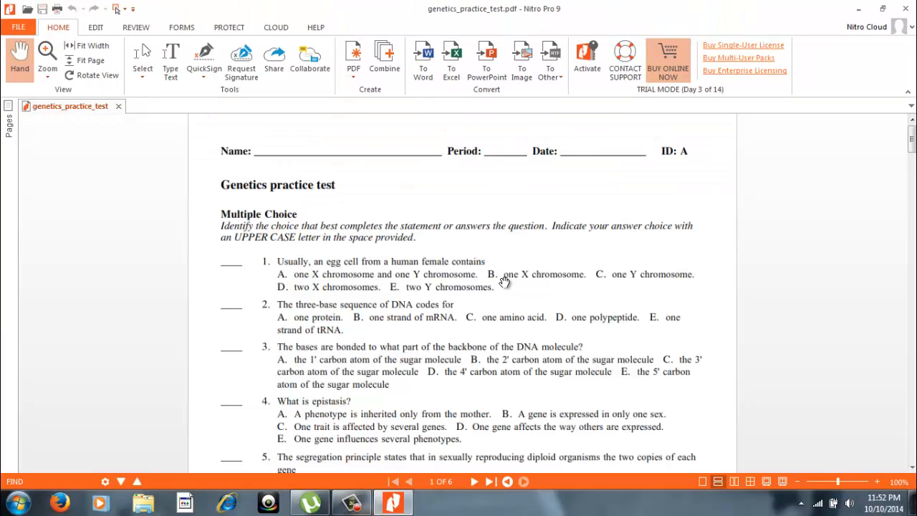
mouse_move(349, 159)
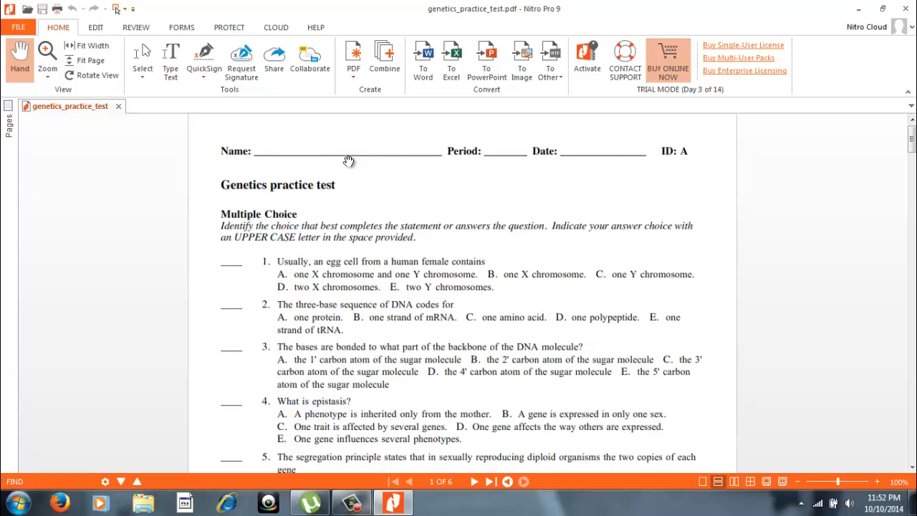
mouse_move(538, 258)
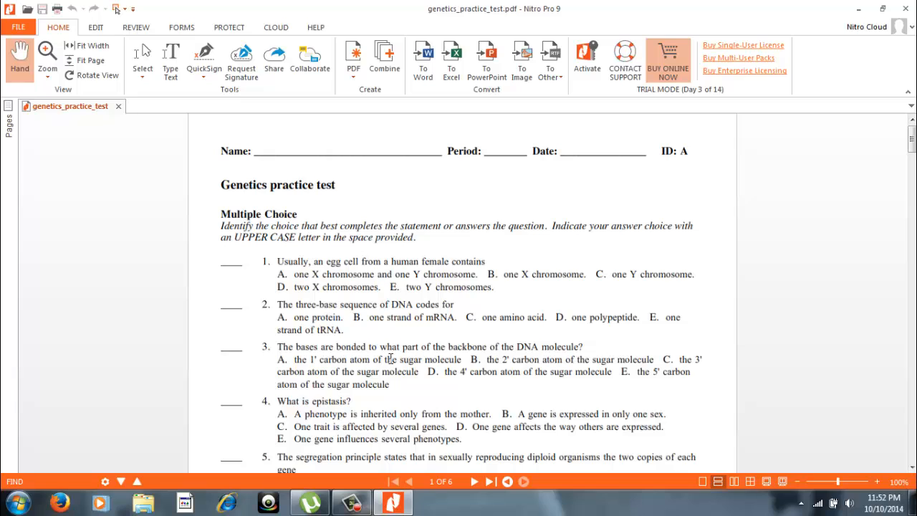
mouse_move(347, 254)
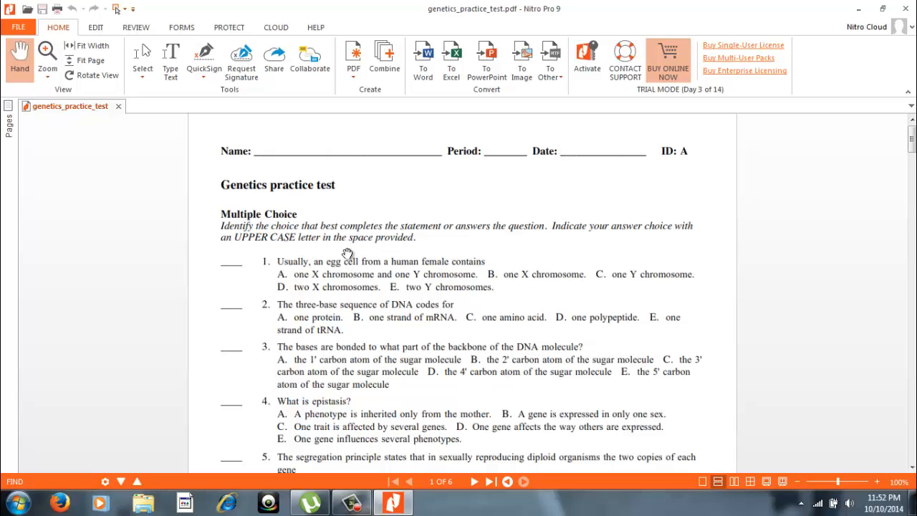
mouse_move(428, 383)
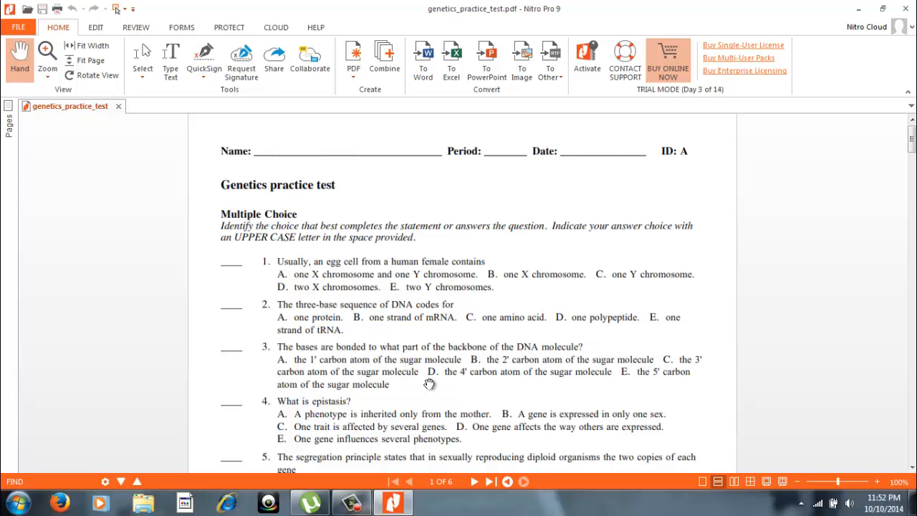
mouse_move(340, 338)
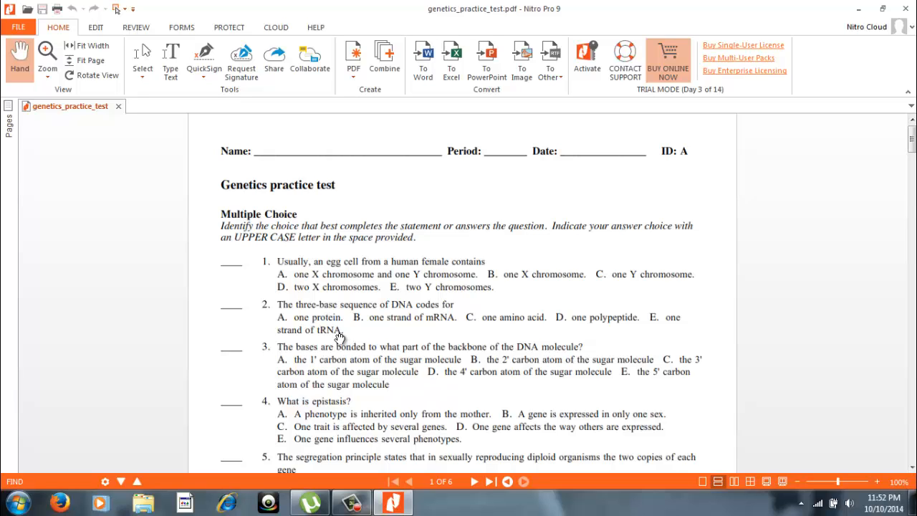
mouse_move(322, 306)
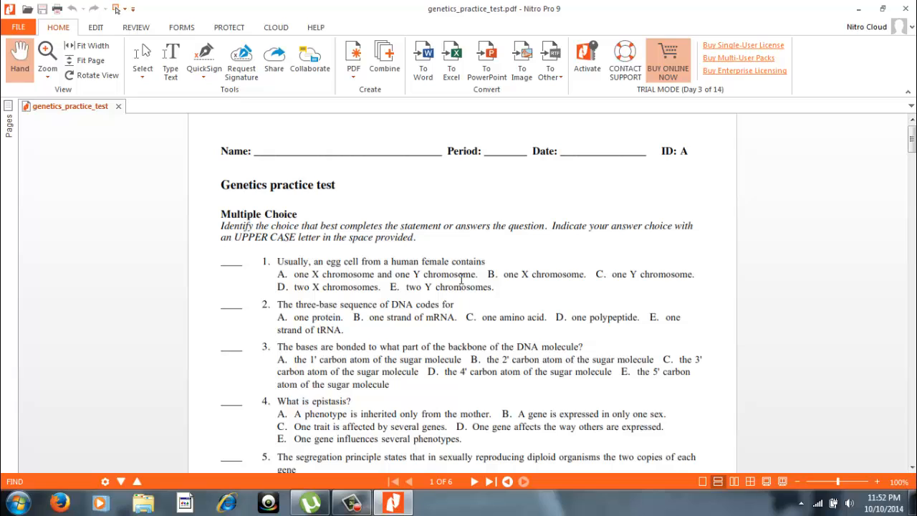
mouse_move(487, 326)
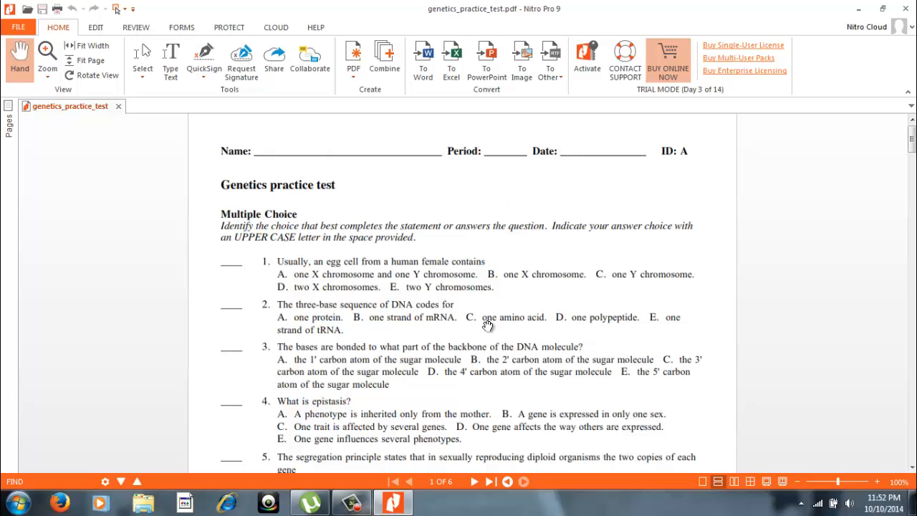
mouse_move(318, 225)
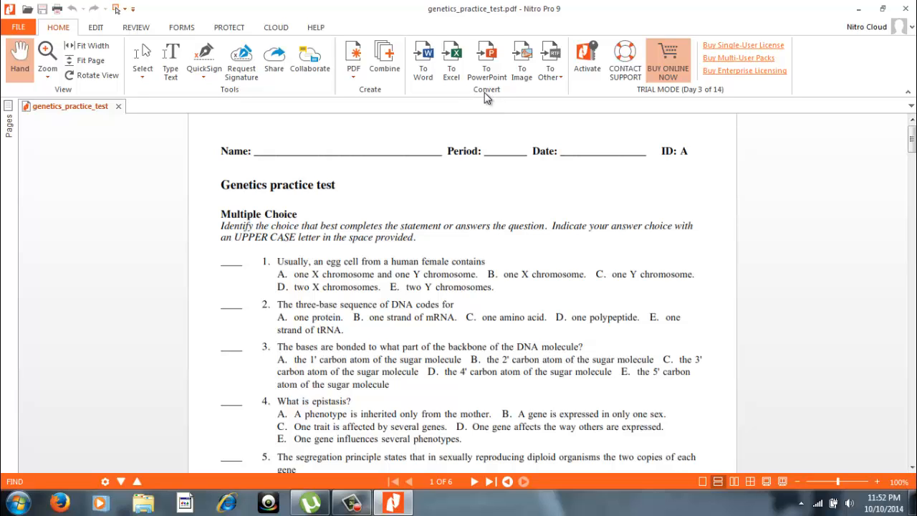
mouse_move(481, 94)
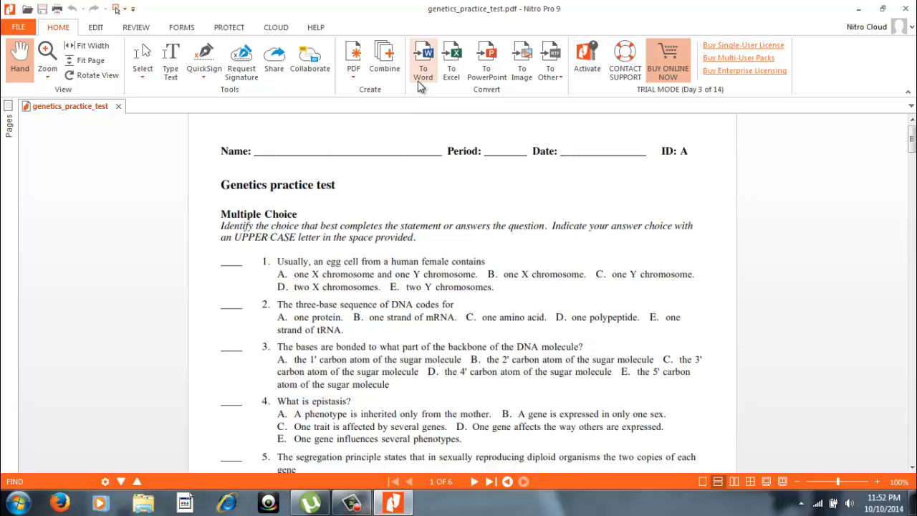
mouse_move(423, 61)
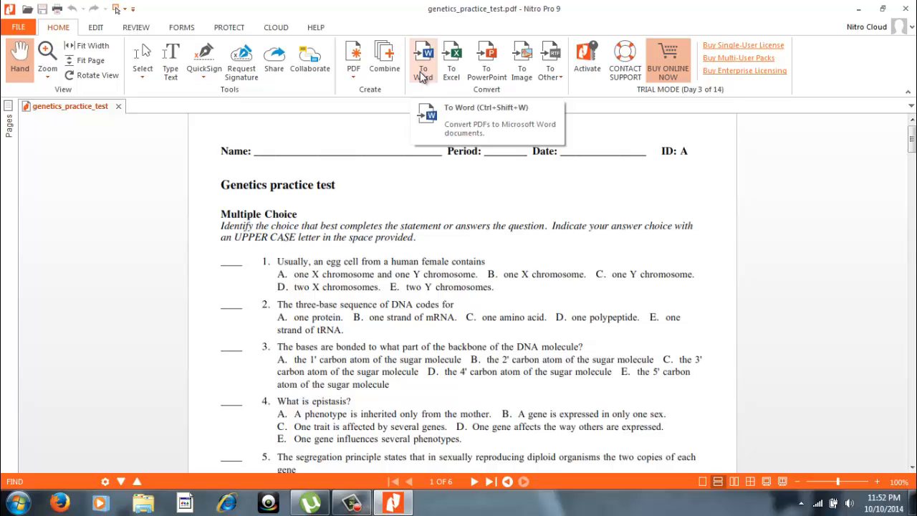
- Convert genetics_practice_test.pdf pages 1–6 to Word, saving to the original file's folder
left_click(424, 57)
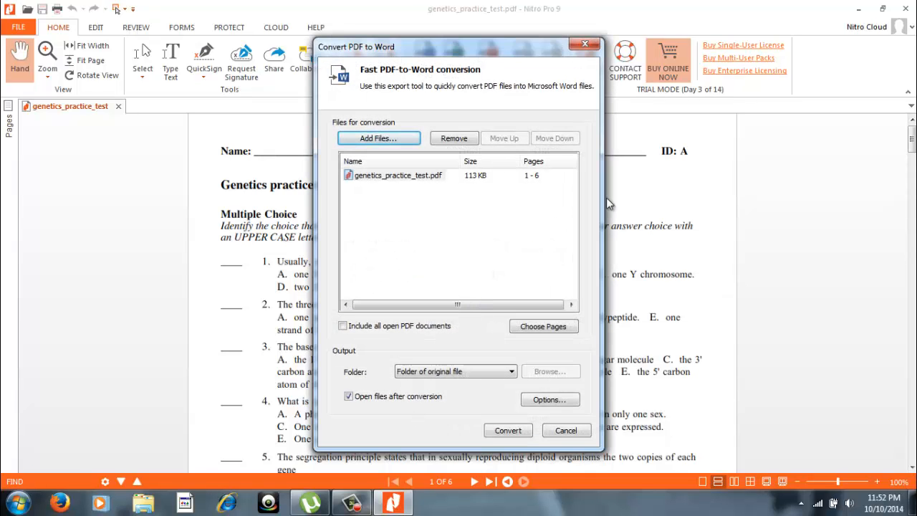
mouse_move(611, 80)
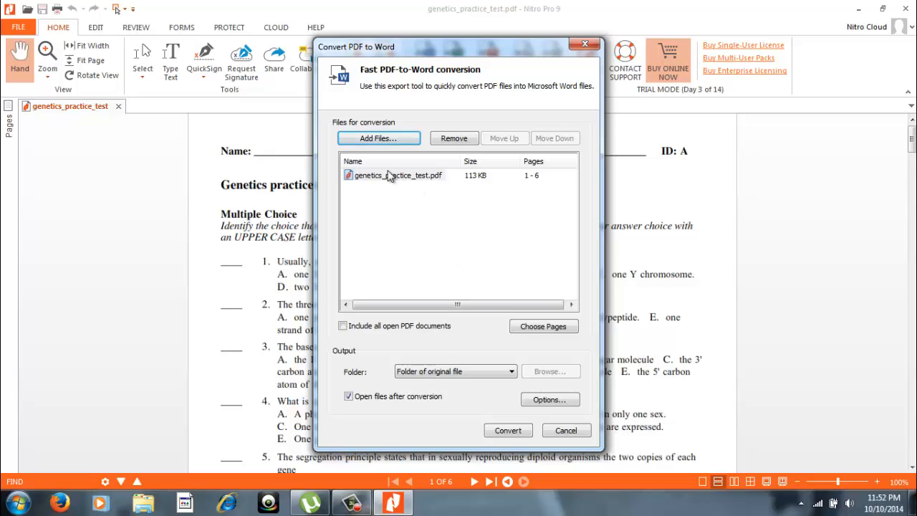
mouse_move(372, 192)
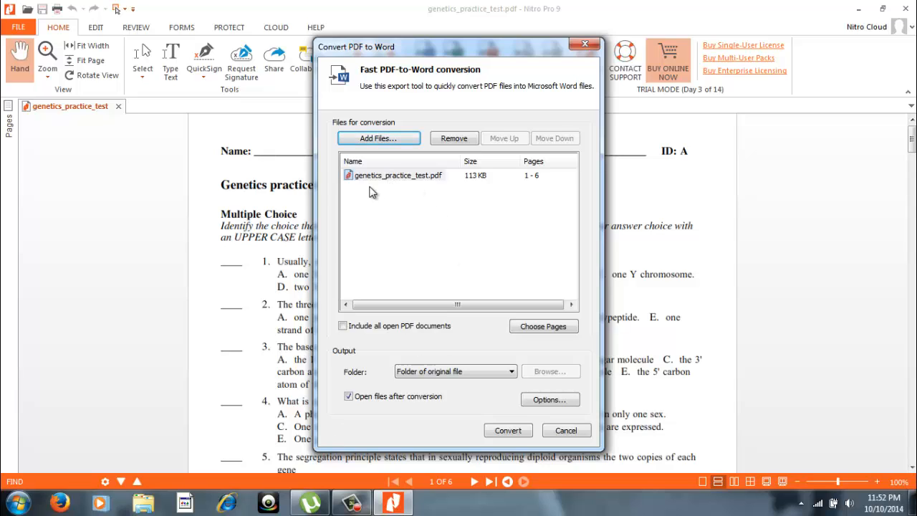
mouse_move(378, 183)
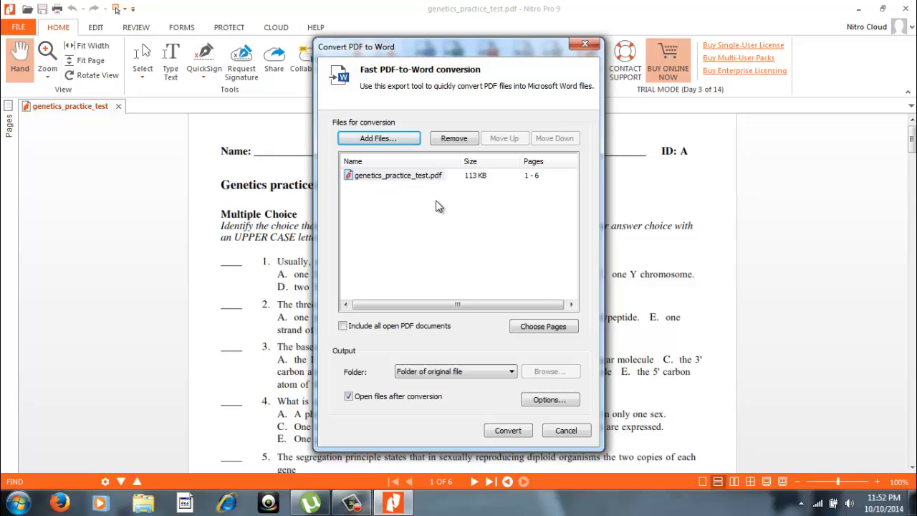
mouse_move(485, 404)
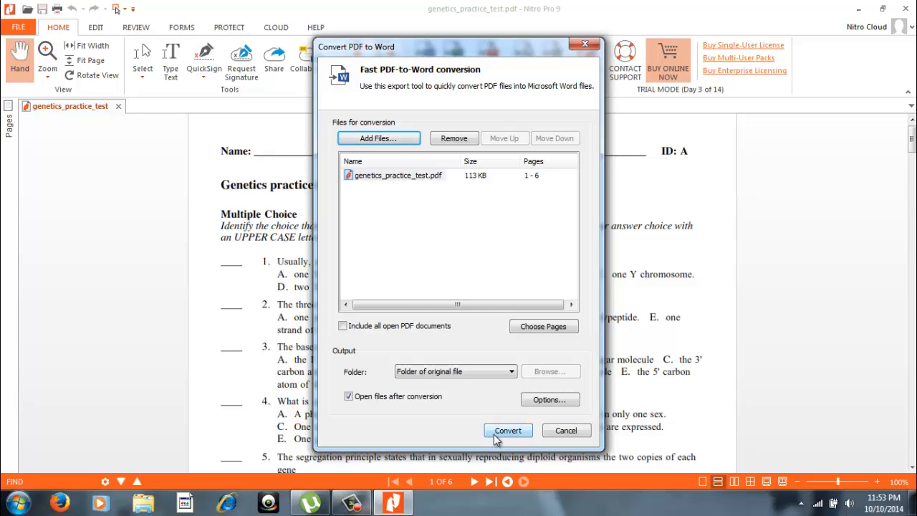
left_click(508, 430)
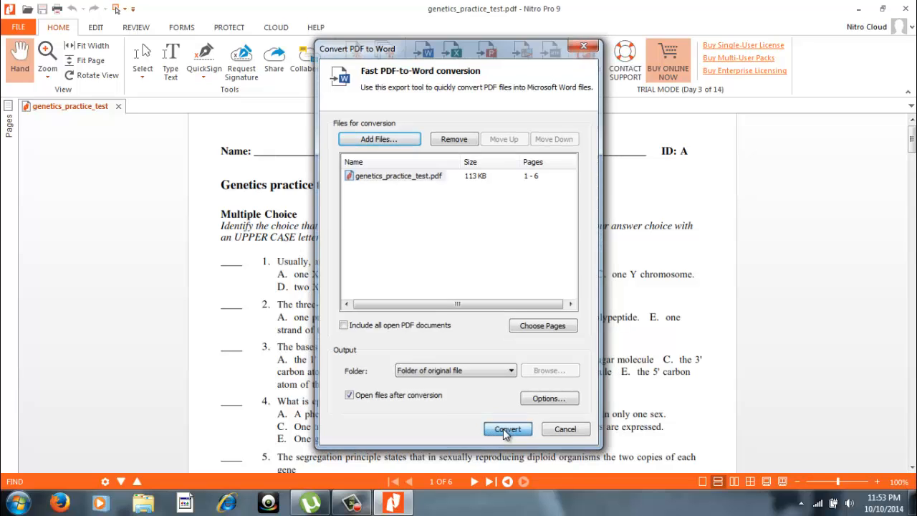
- Rerun the Word conversion and overwrite the existing genetics_practice_test output file
left_click(508, 429)
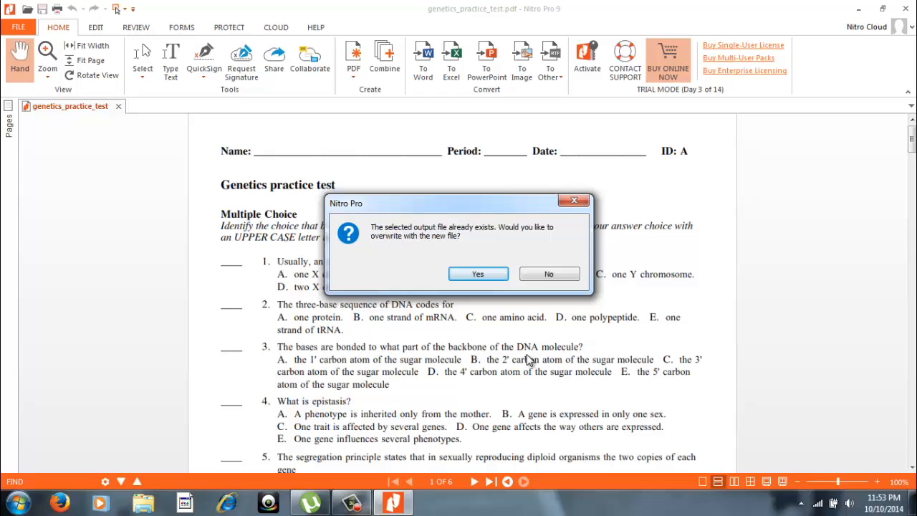
mouse_move(480, 326)
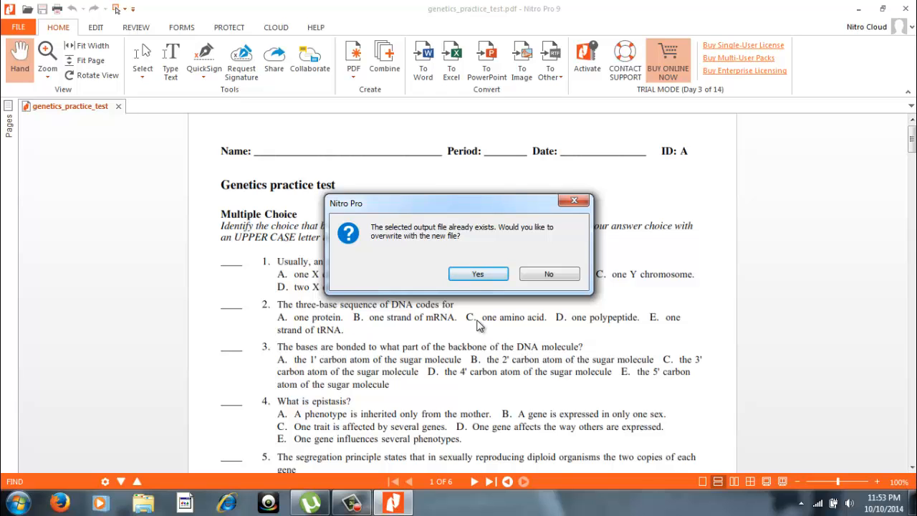
left_click(478, 274)
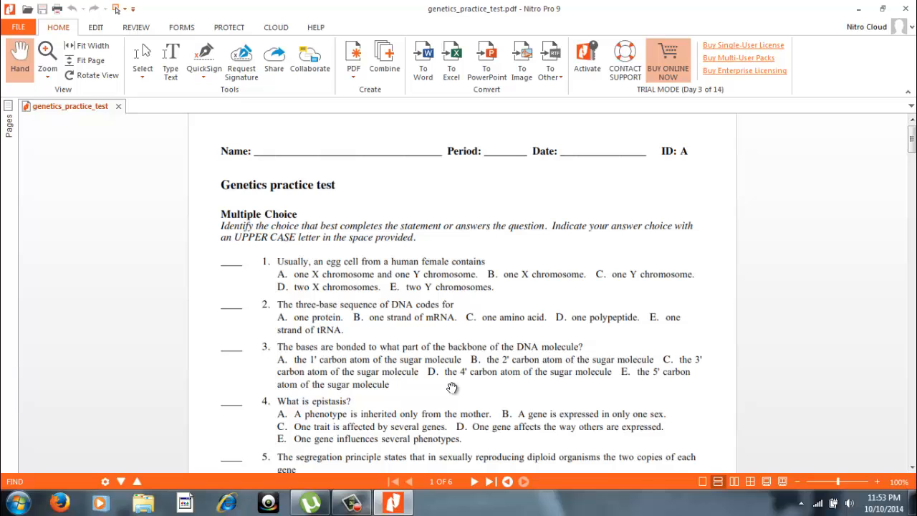
left_click(422, 59)
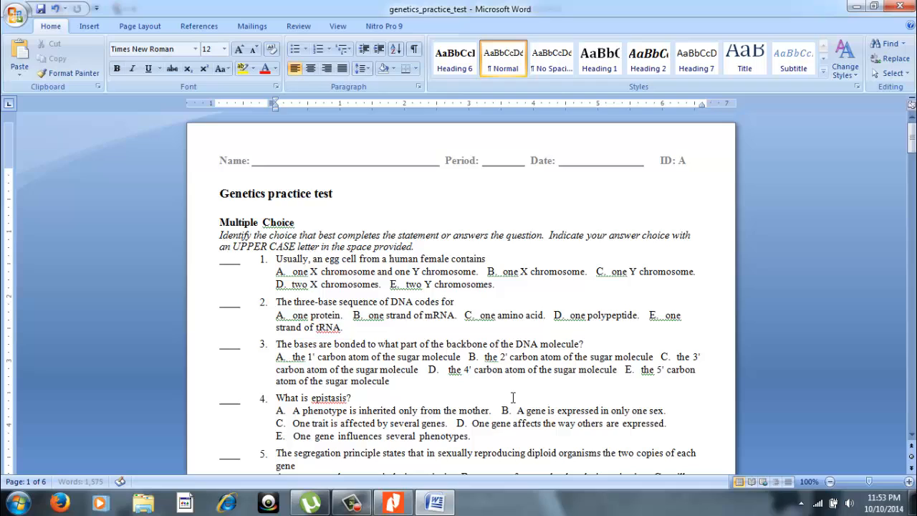
mouse_move(673, 240)
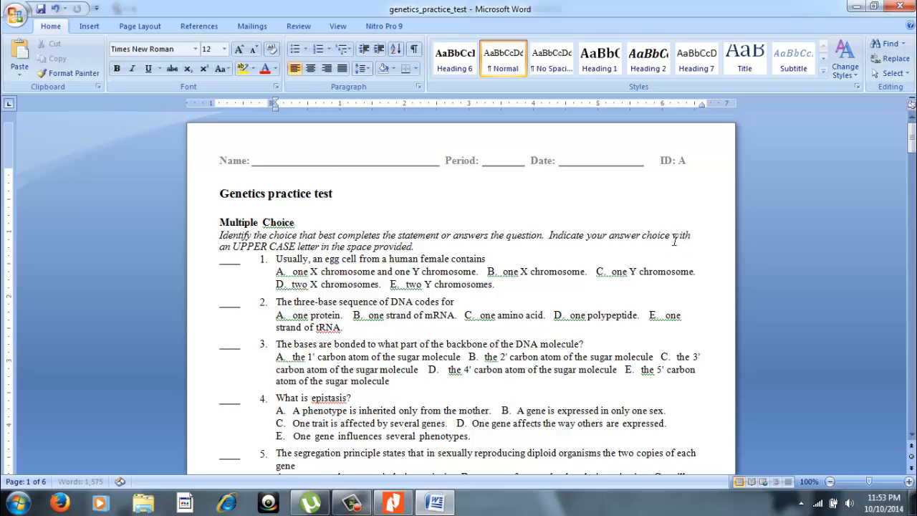
left_click(444, 370)
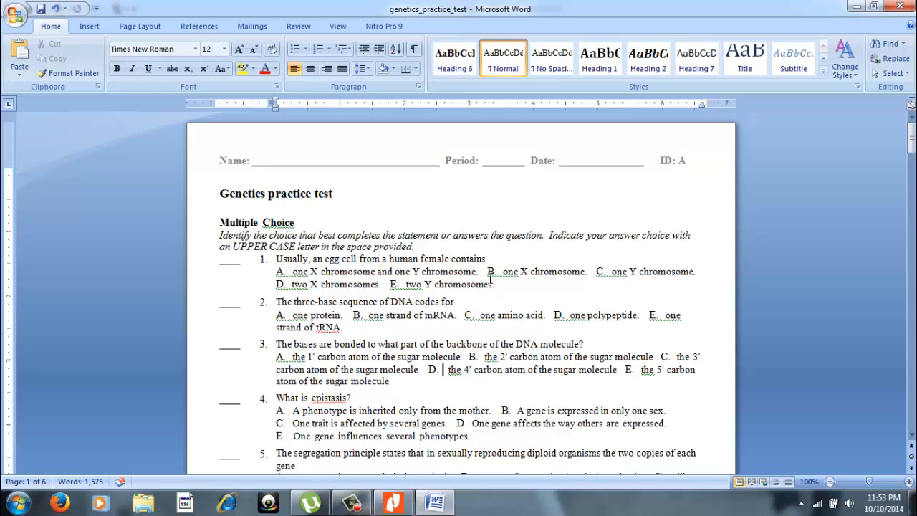
mouse_move(513, 199)
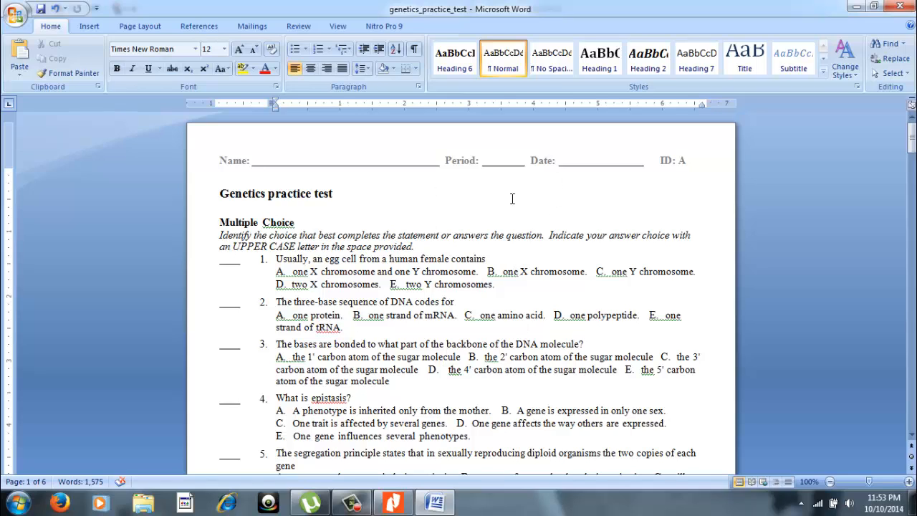
mouse_move(621, 289)
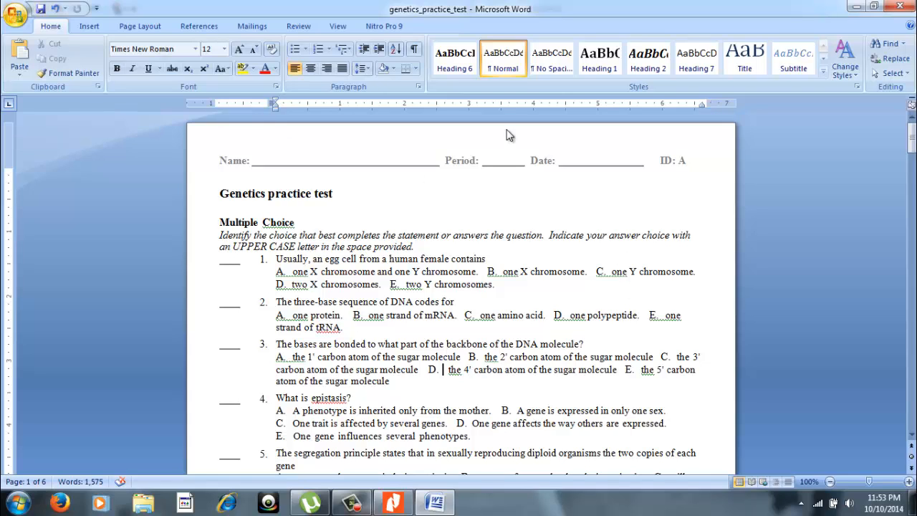
mouse_move(627, 318)
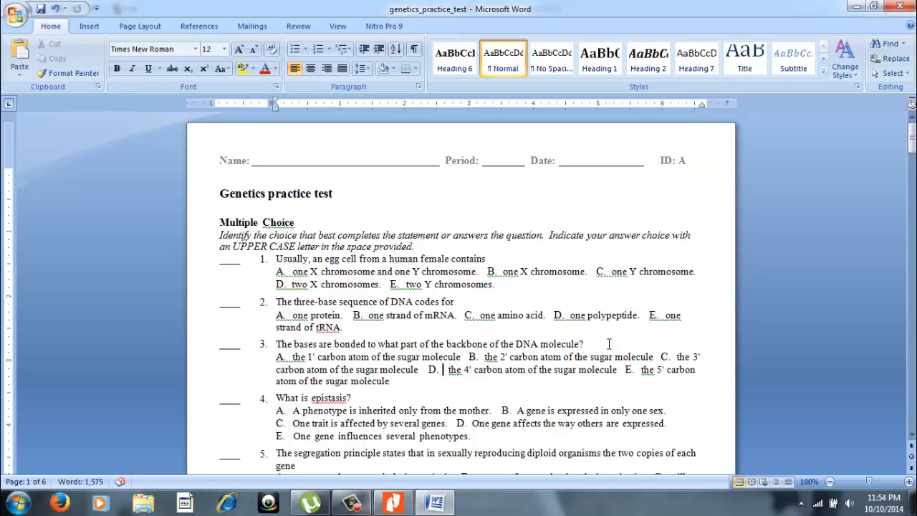
mouse_move(604, 320)
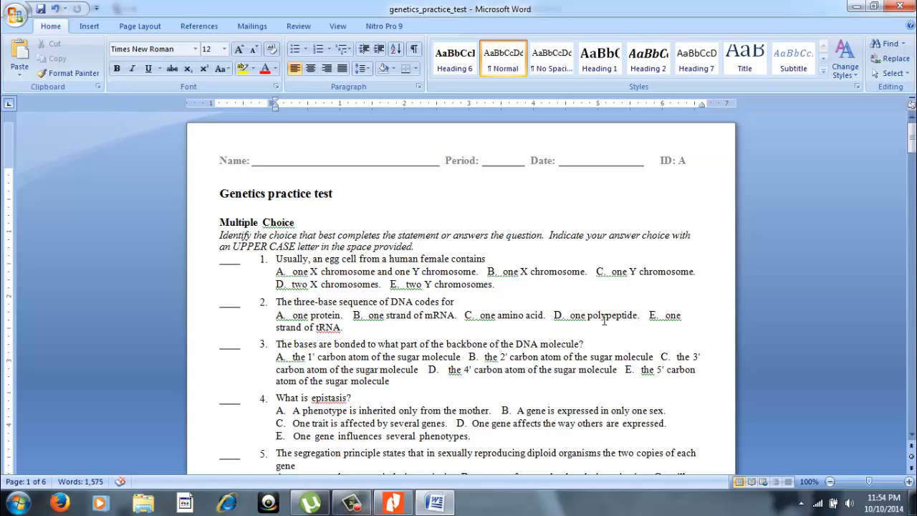
mouse_move(620, 356)
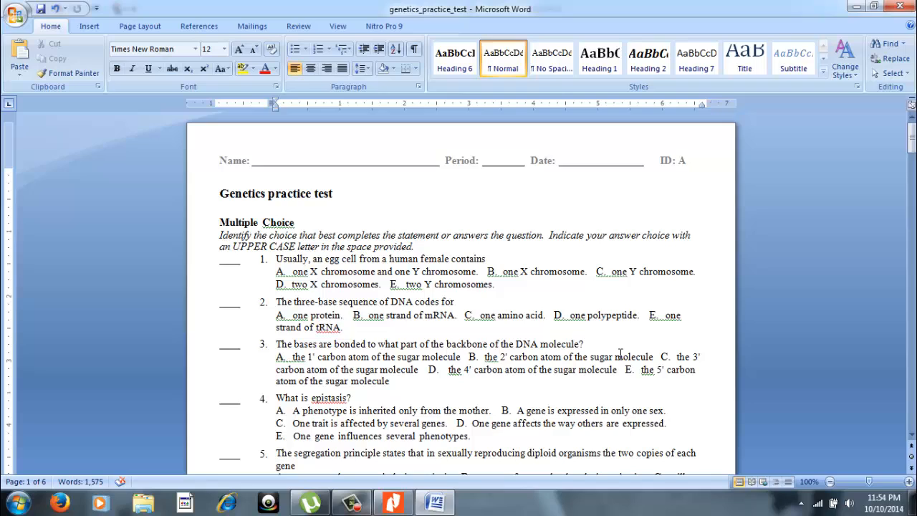
left_click(443, 369)
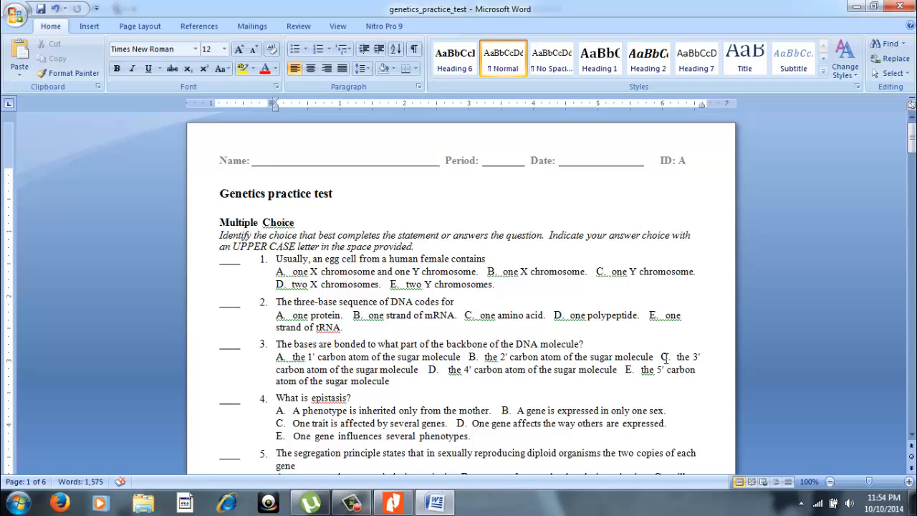
left_click(444, 370)
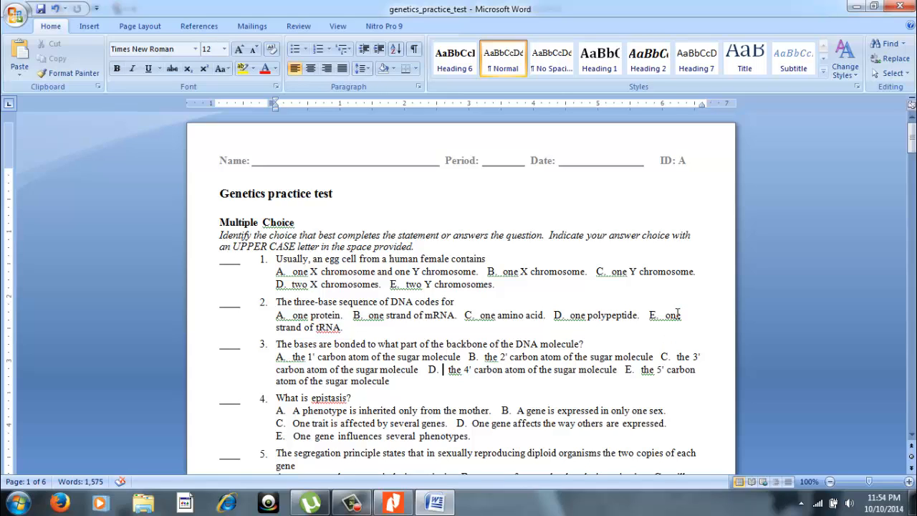